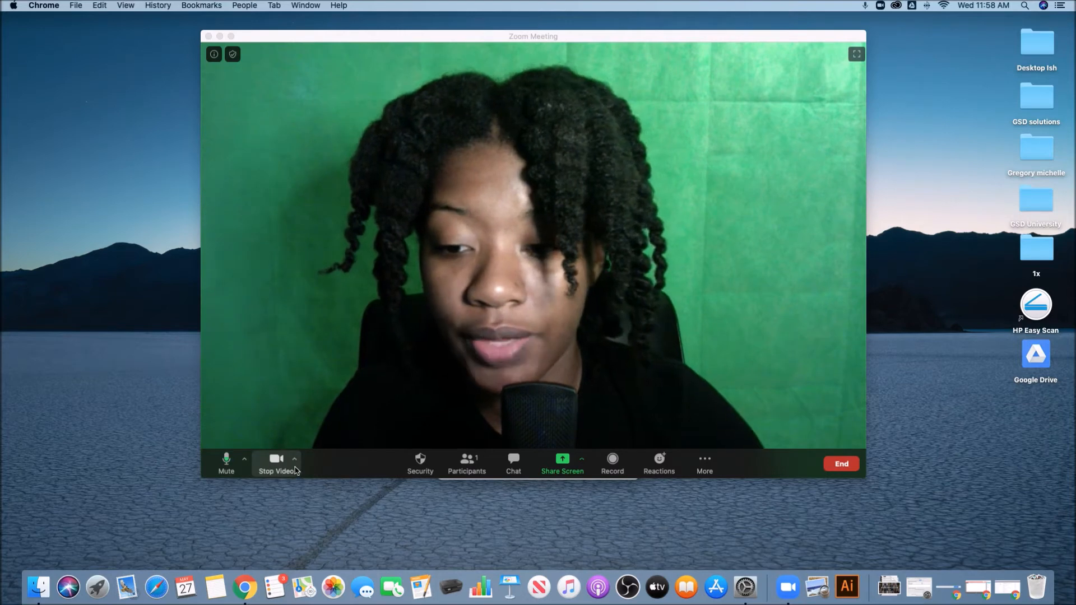
Step: Show the camera menu beside Stop Video with the virtual background choice
left_click(294, 458)
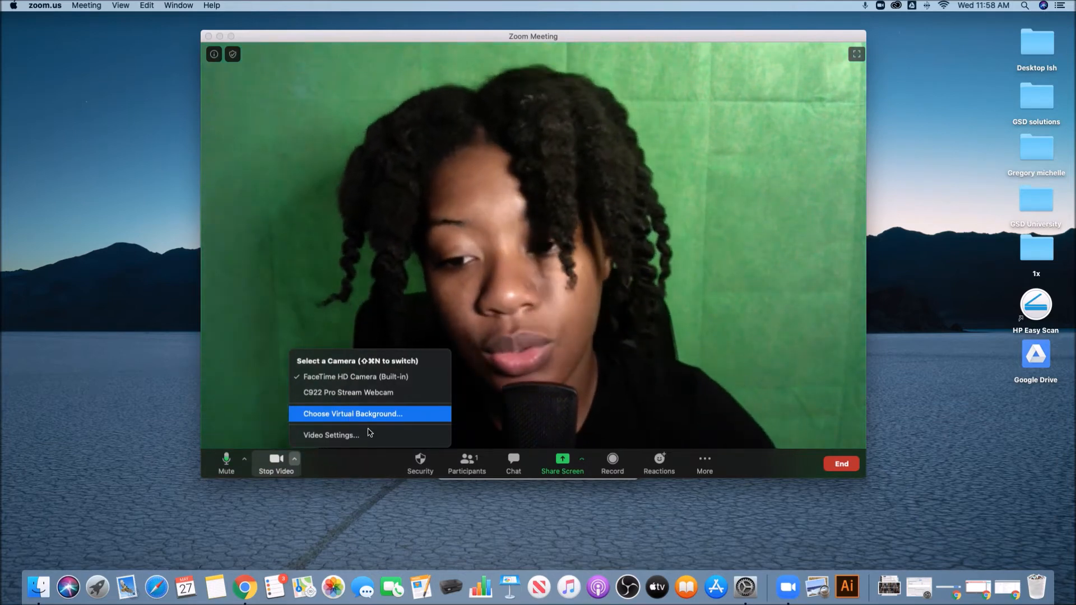
Step: Try the grass and earth backgrounds, then apply the yellow-and-blue DOING THE MOST image
left_click(352, 414)
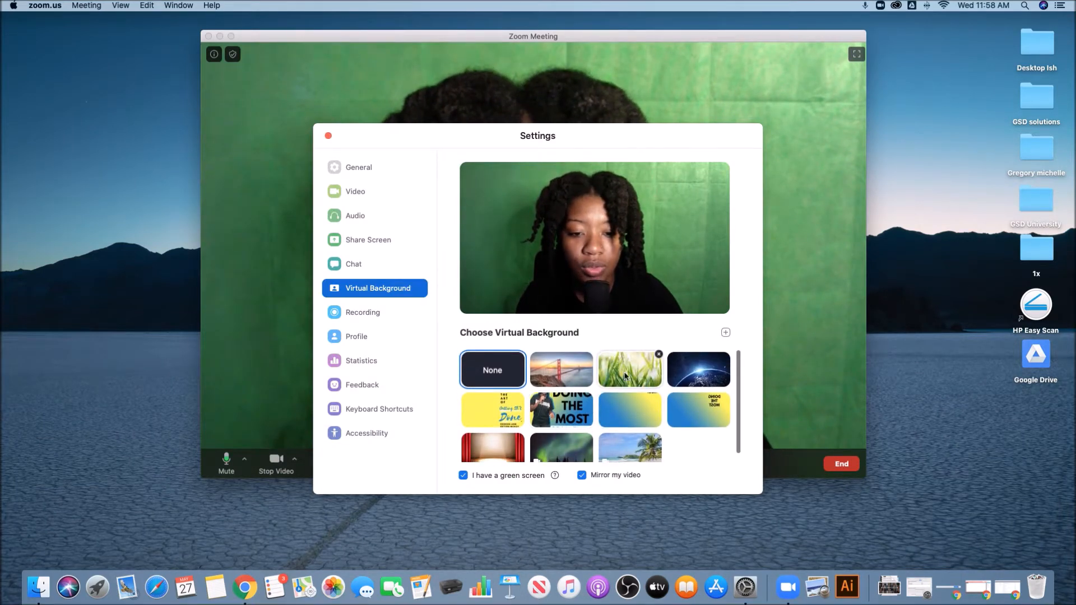
left_click(628, 369)
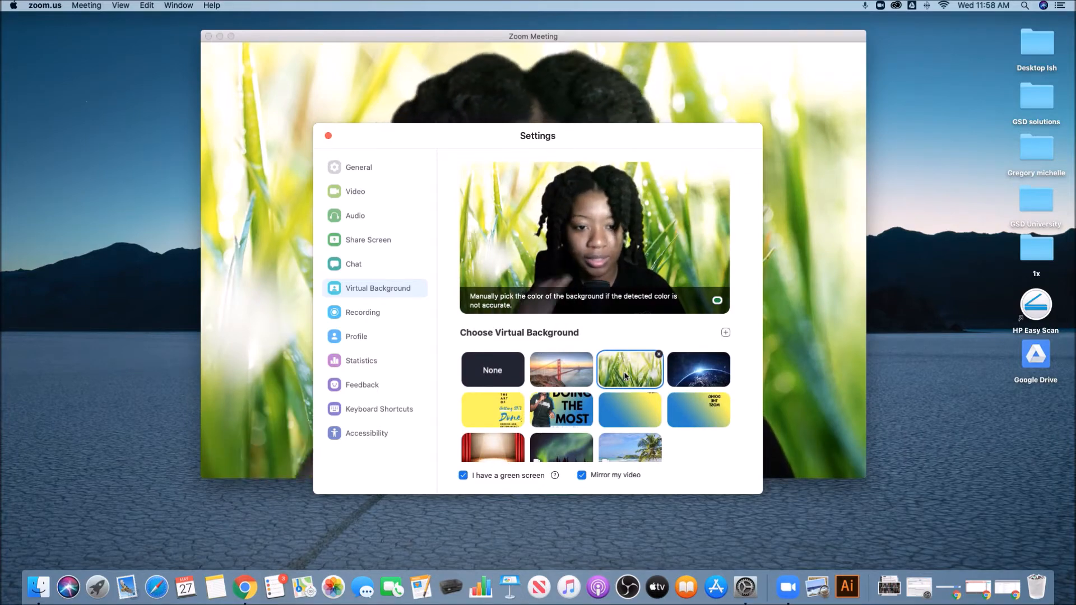
left_click(698, 368)
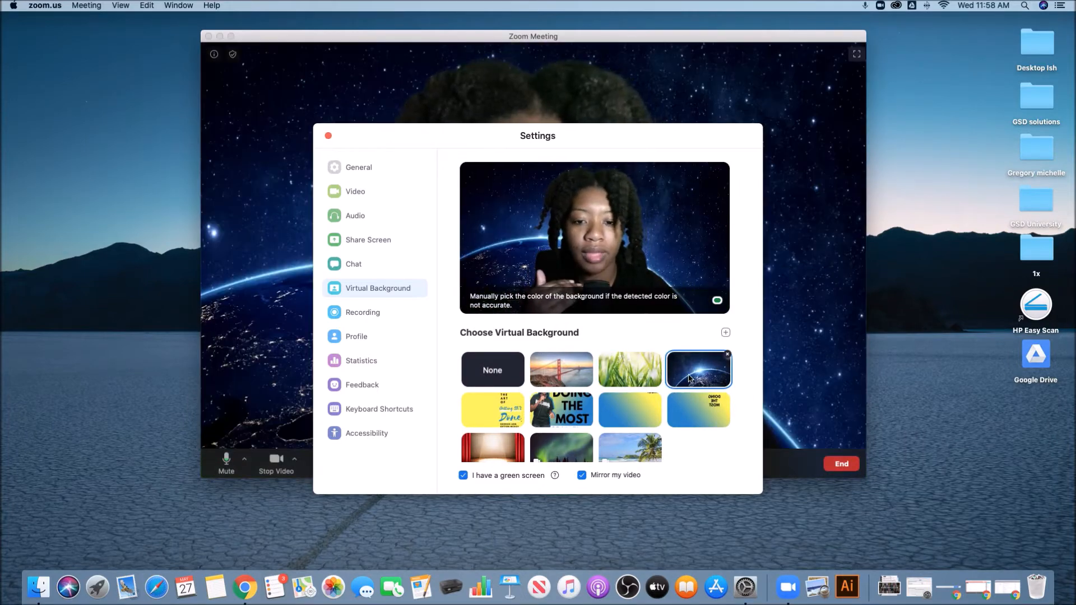
left_click(698, 410)
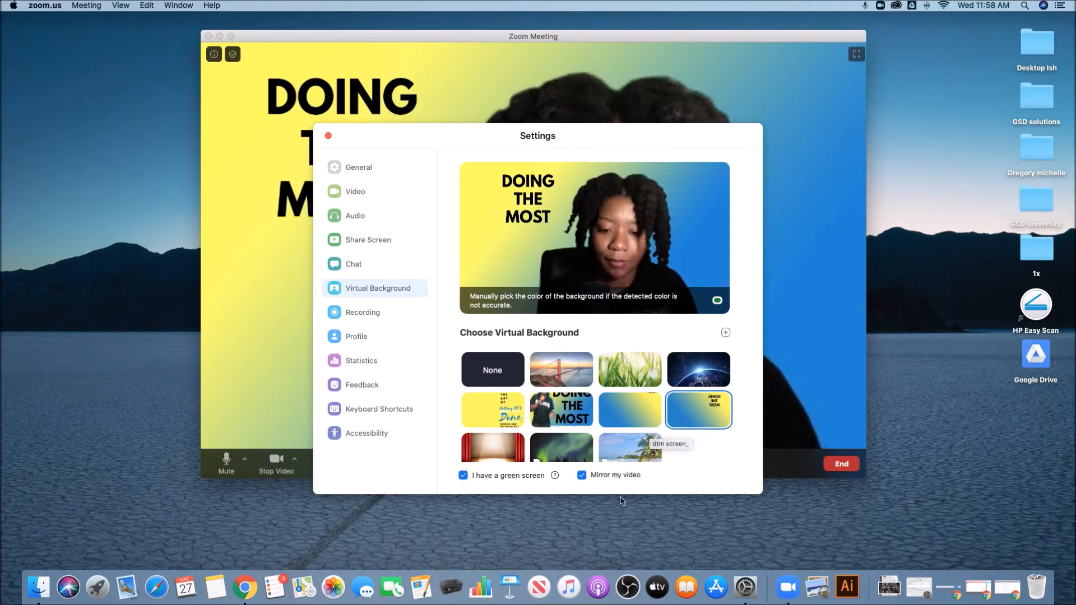
Step: Toggle Mirror my video off and on, then uncheck 'I have a green screen'
left_click(581, 475)
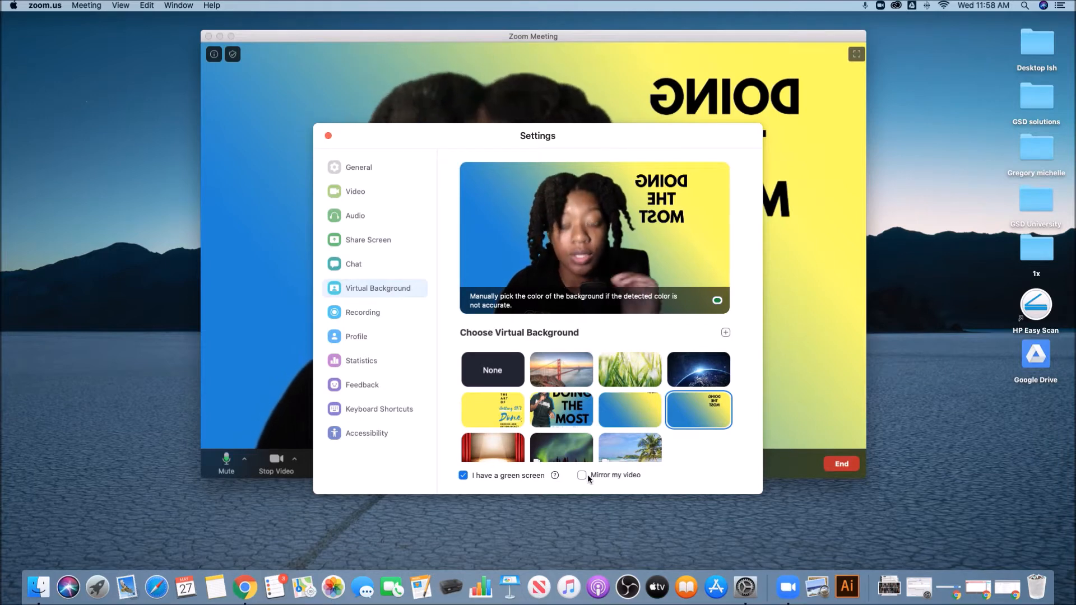
left_click(583, 475)
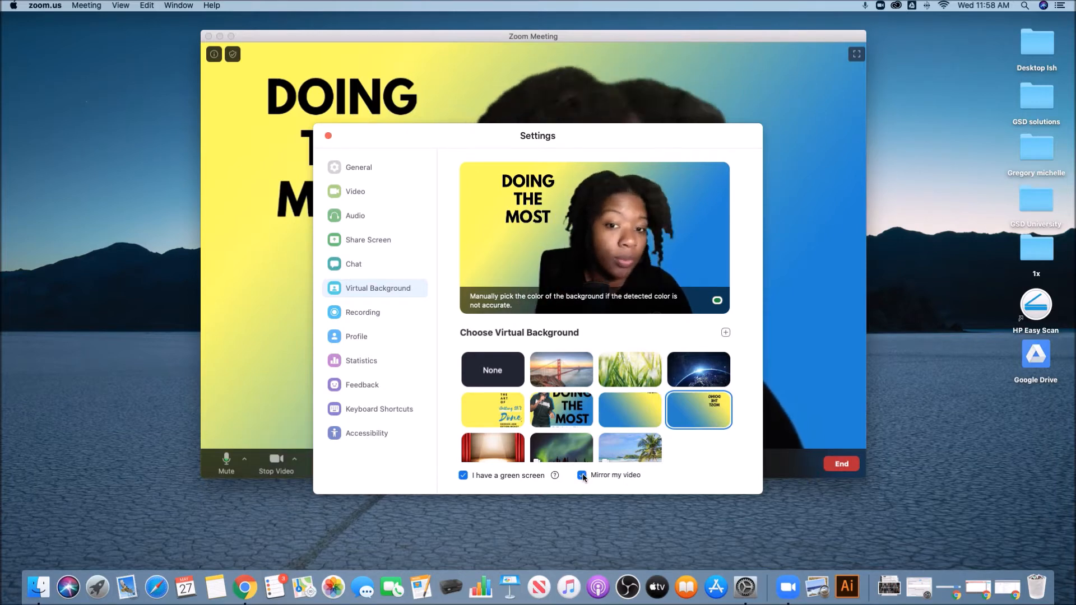
left_click(463, 475)
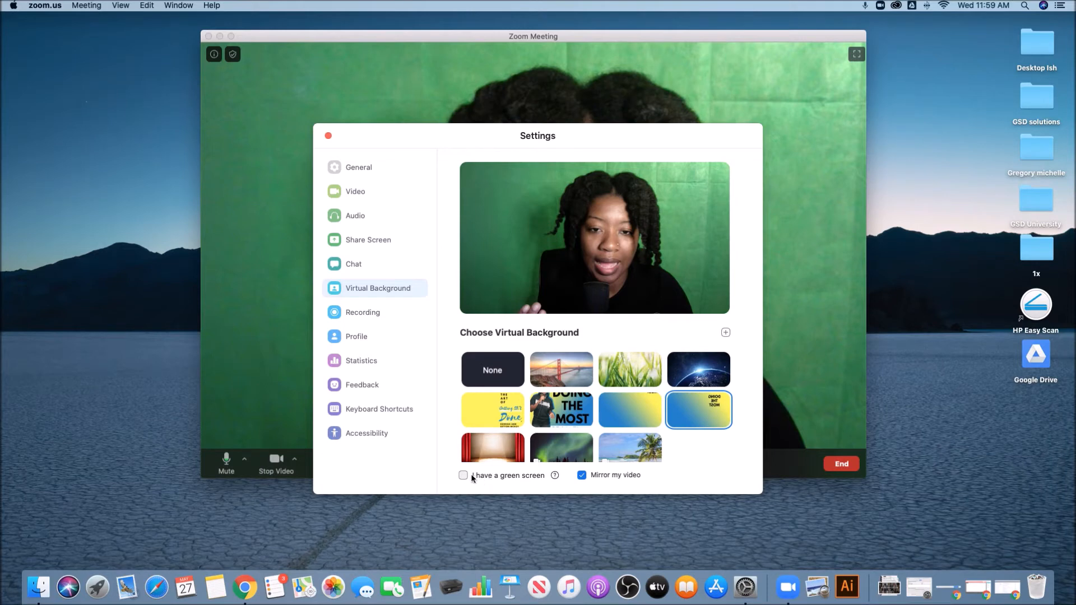
mouse_move(524, 502)
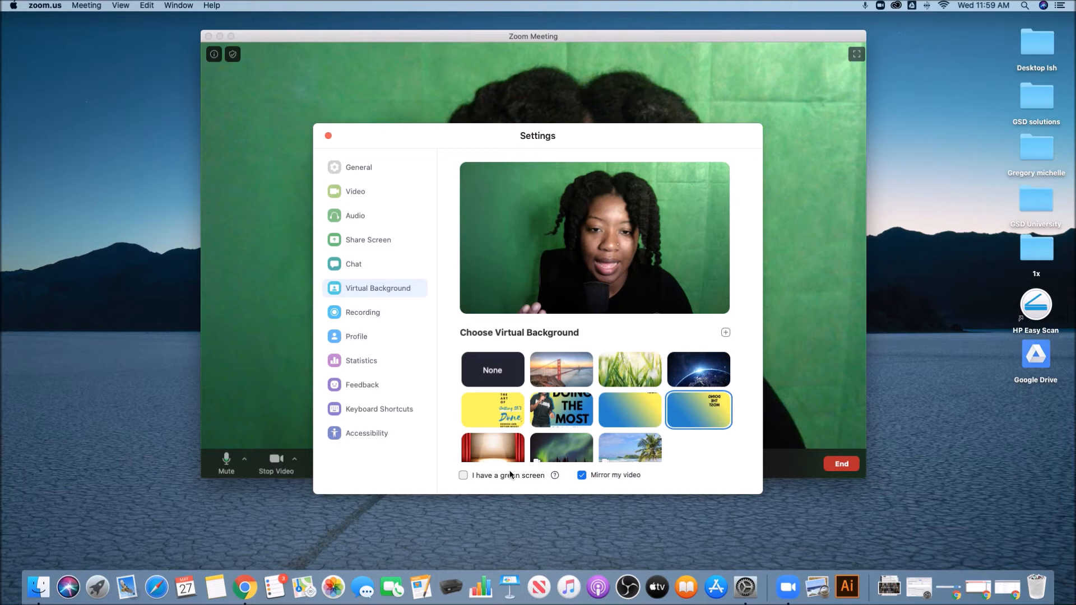
Step: Re-check 'I have a green screen', toggle mirroring, and apply the yellow book-cover background
left_click(463, 475)
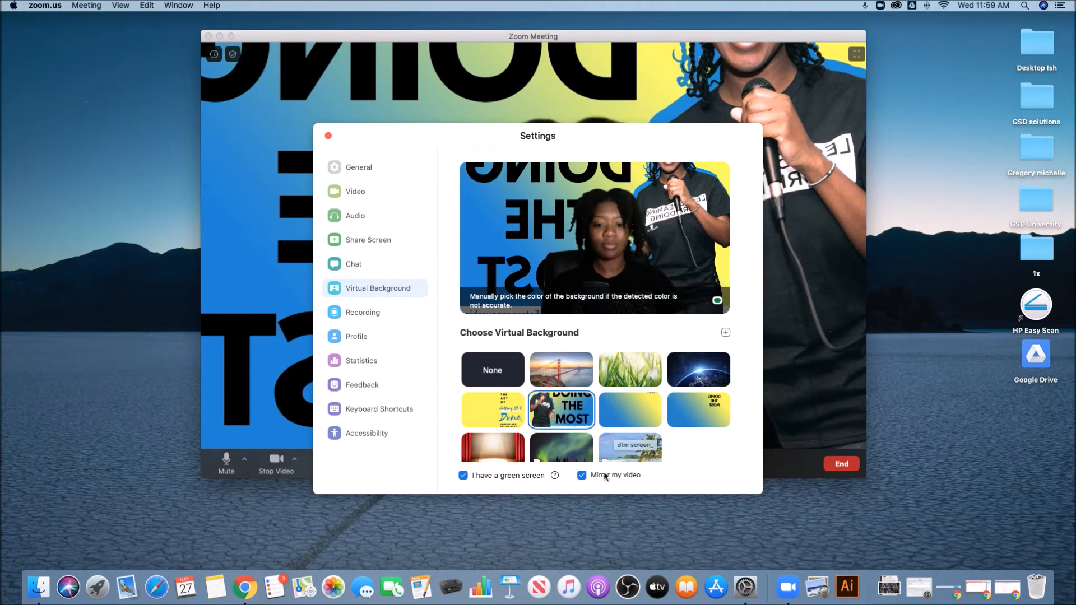
left_click(582, 475)
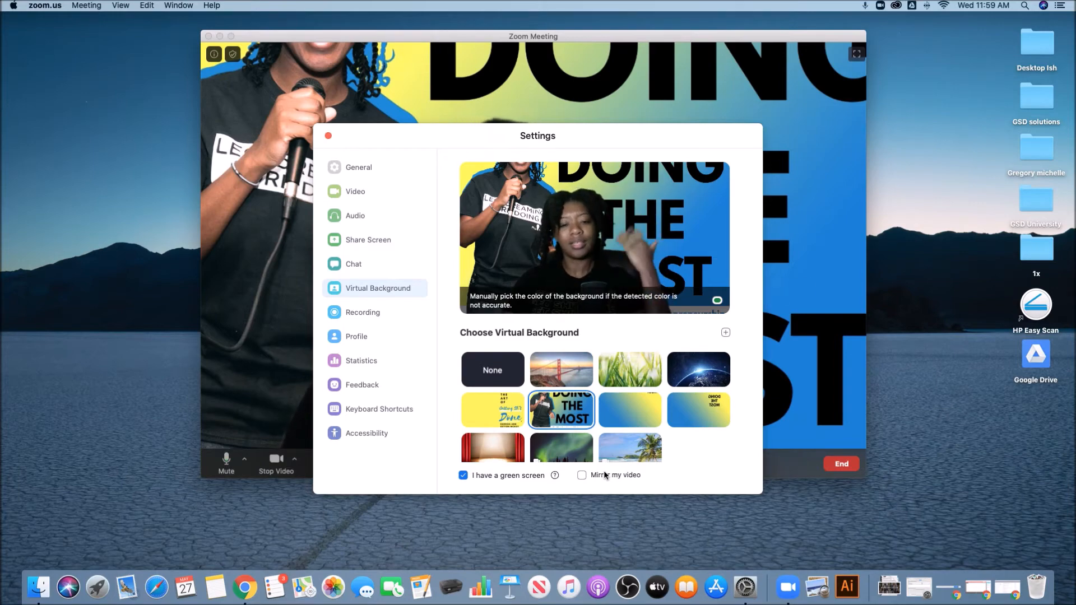
left_click(582, 475)
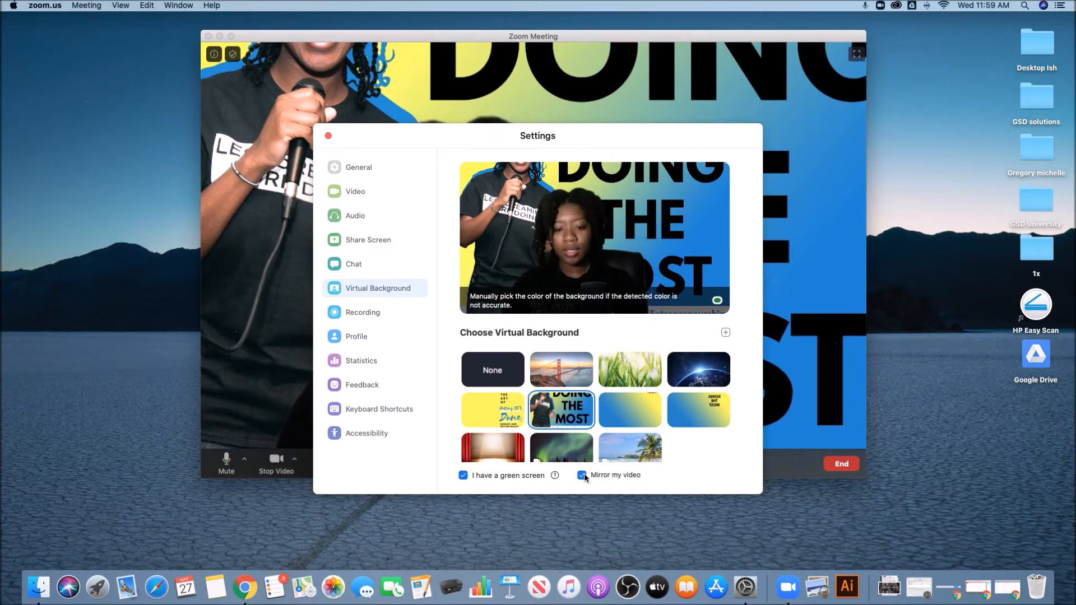
left_click(492, 410)
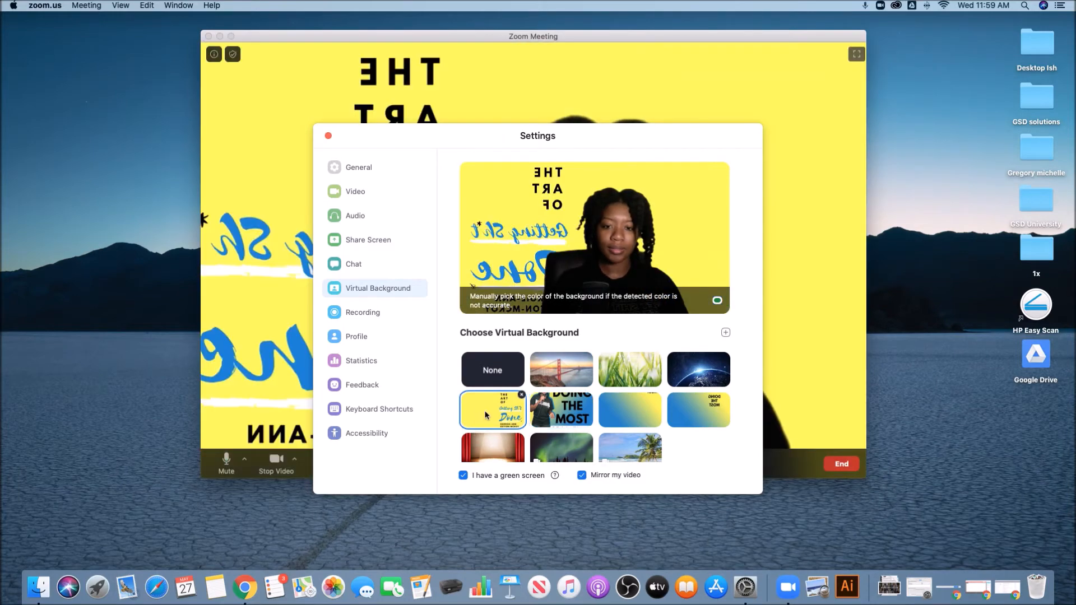
Step: Uncheck 'Mirror my video' and pick the Northern Lights background
left_click(582, 475)
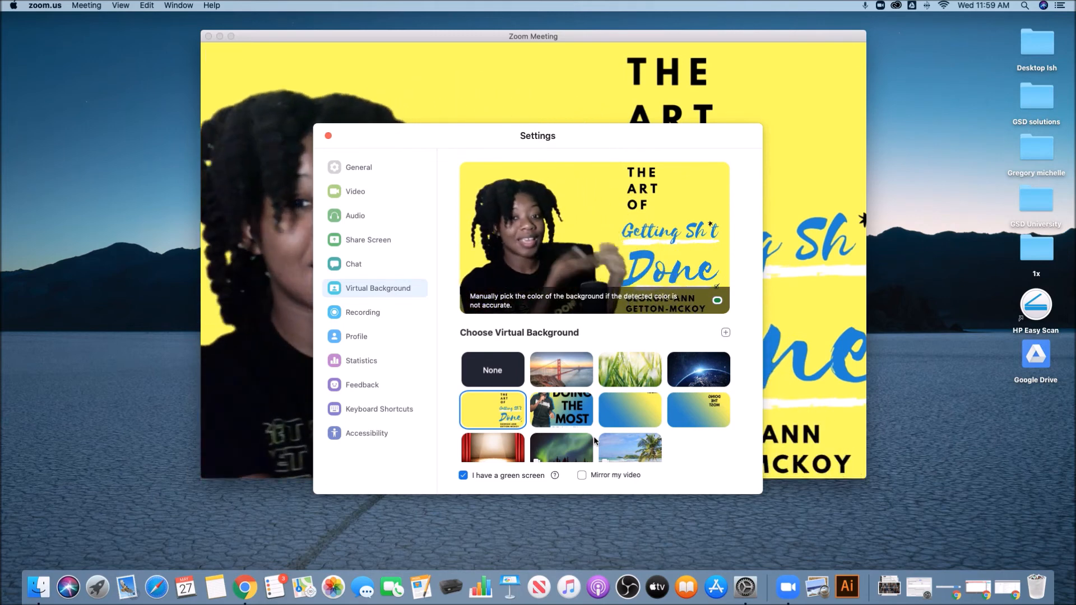
left_click(492, 362)
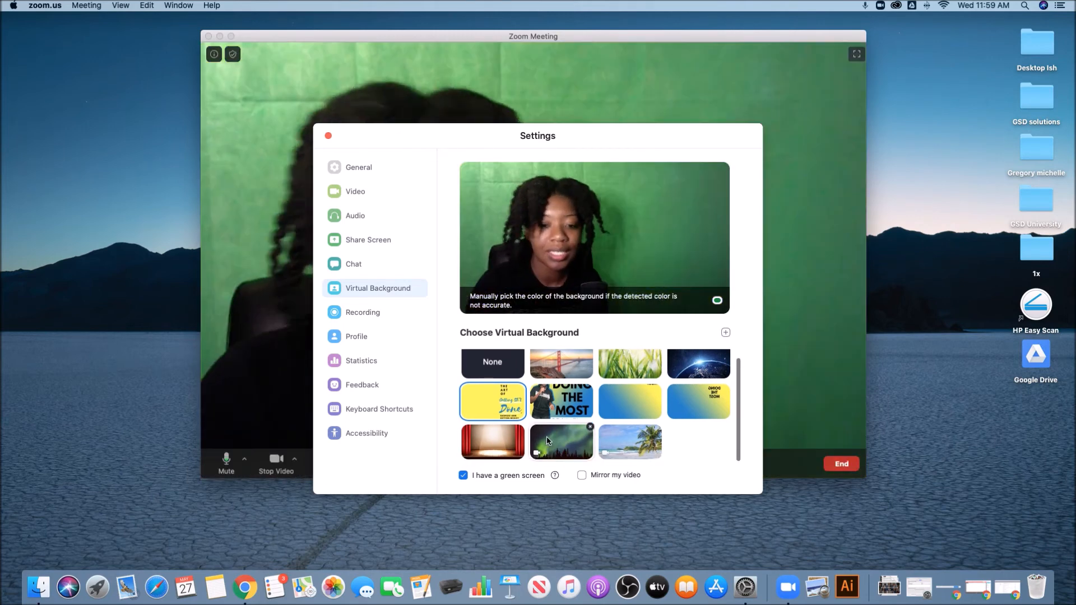
Step: Try Northern Lights and beach backgrounds, then apply the red stage-curtain image
left_click(560, 442)
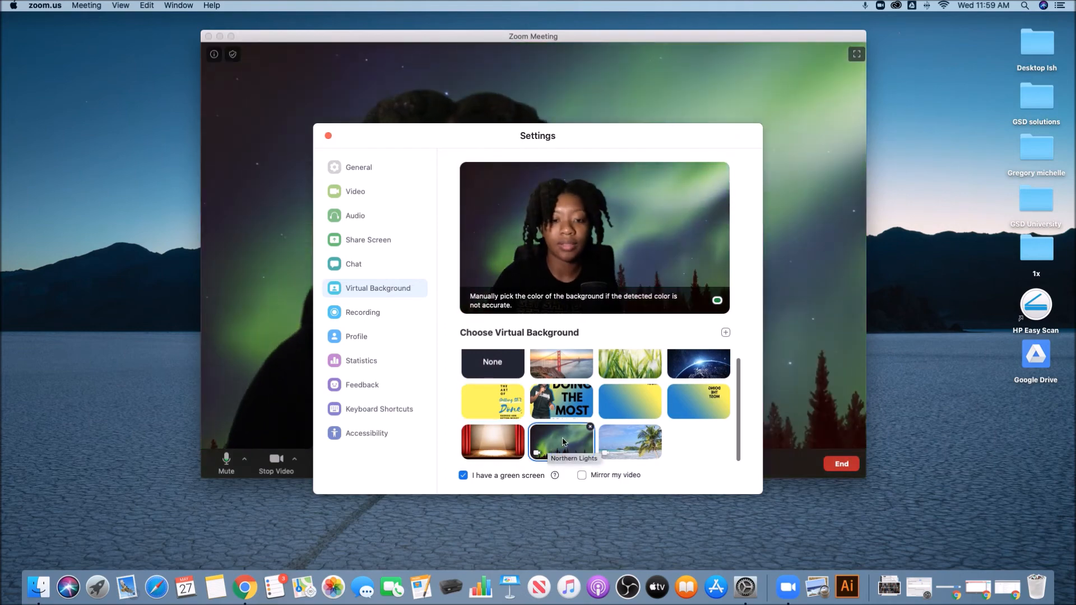
left_click(629, 442)
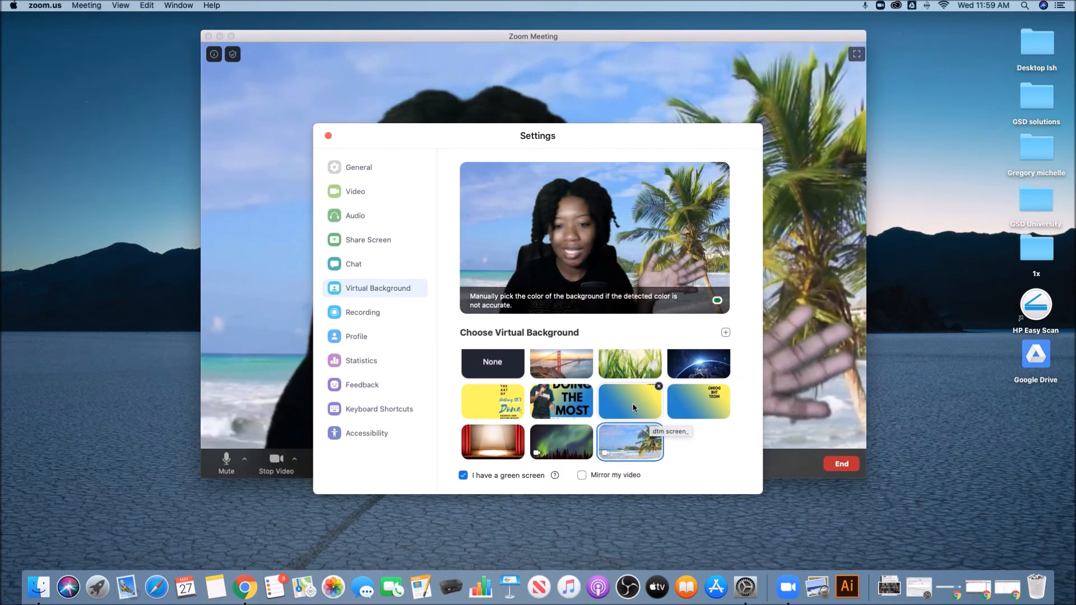
left_click(491, 442)
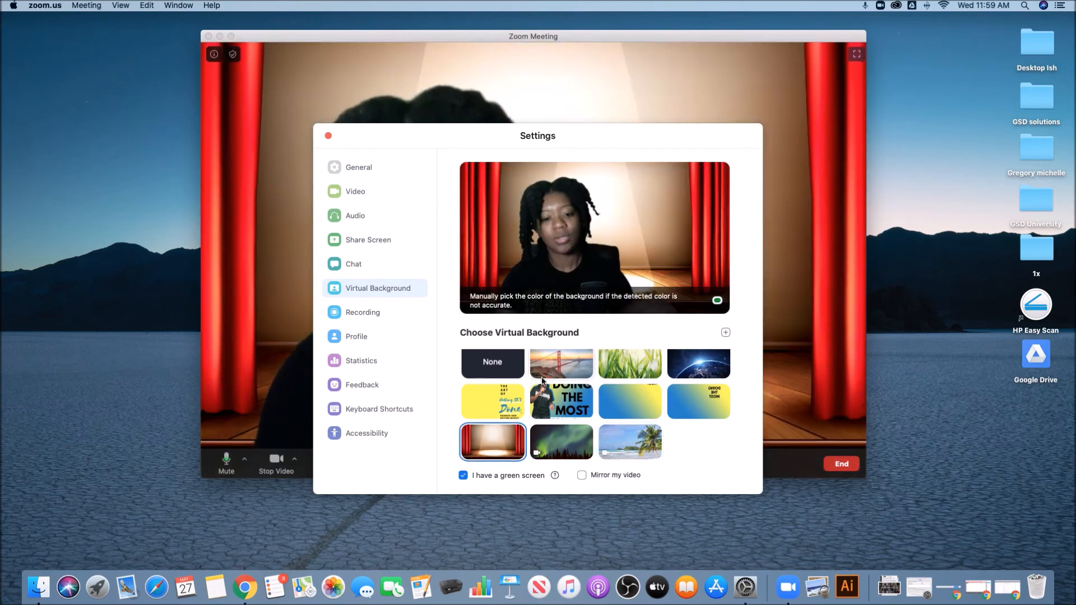